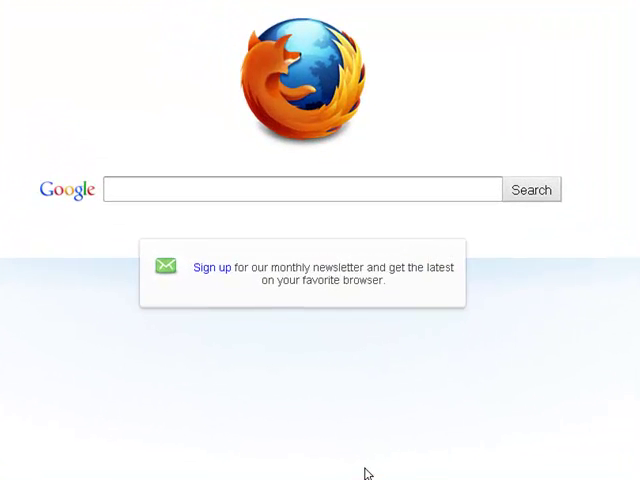
{"action": "mouse_move", "coordinate": [30, 186]}
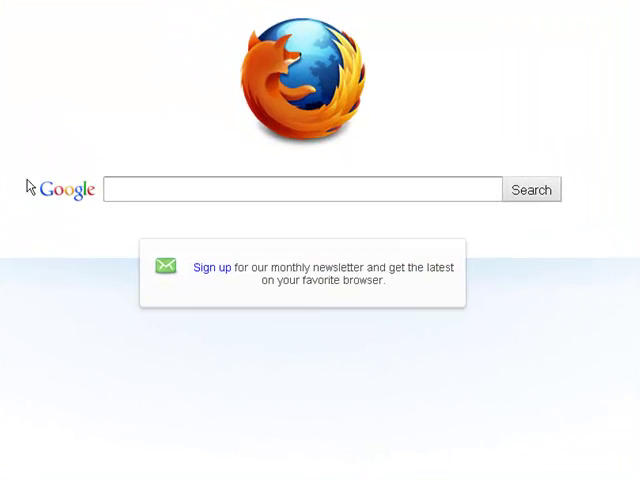
Navigate to zotero.org and reach the Zotero 3.0 downloads section listing Zotero for Firefox.
{"action": "type", "text": "fir"}
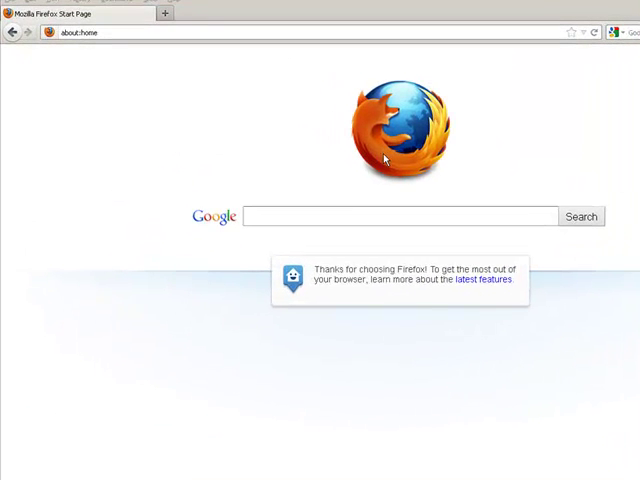
{"action": "left_click", "coordinate": [90, 32]}
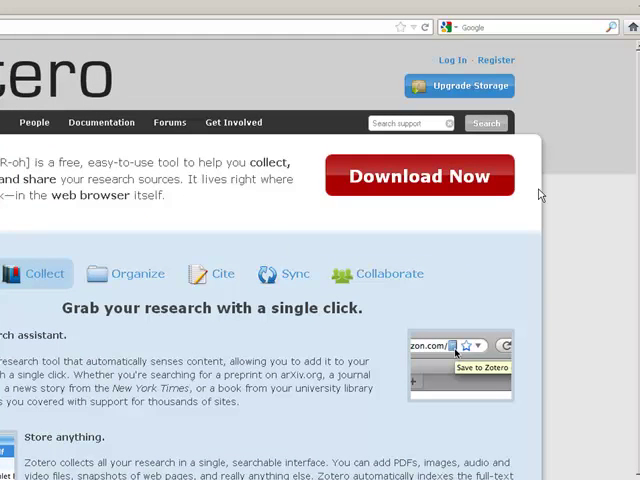
{"action": "mouse_move", "coordinate": [464, 192]}
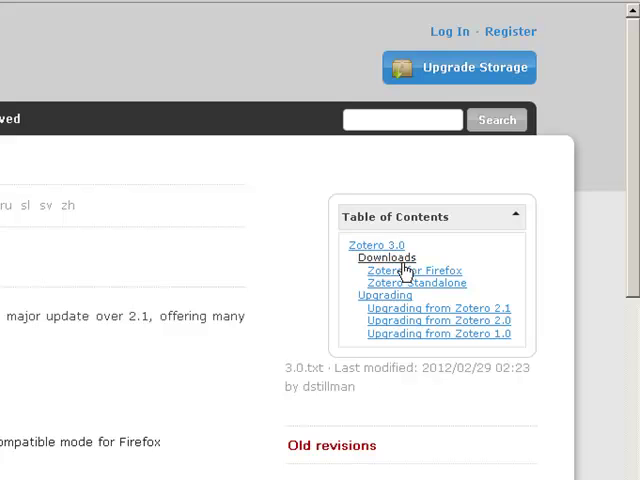
{"action": "scroll", "scroll_direction": "down", "scroll_amount": 3}
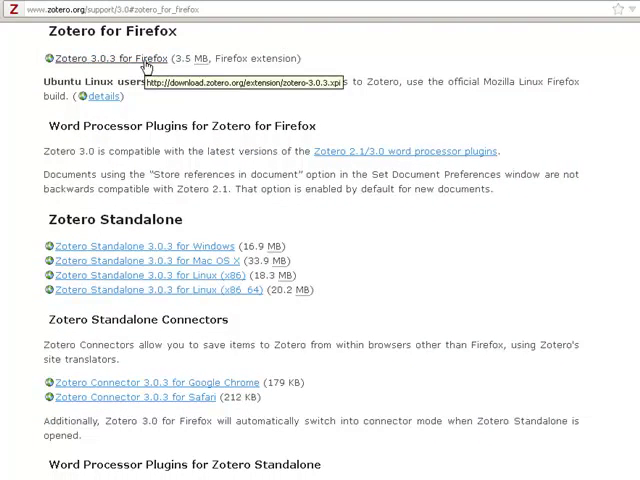
Install the Zotero 3.0.3 for Firefox extension, allowing the site and confirming Install Now.
{"action": "left_click", "coordinate": [110, 56]}
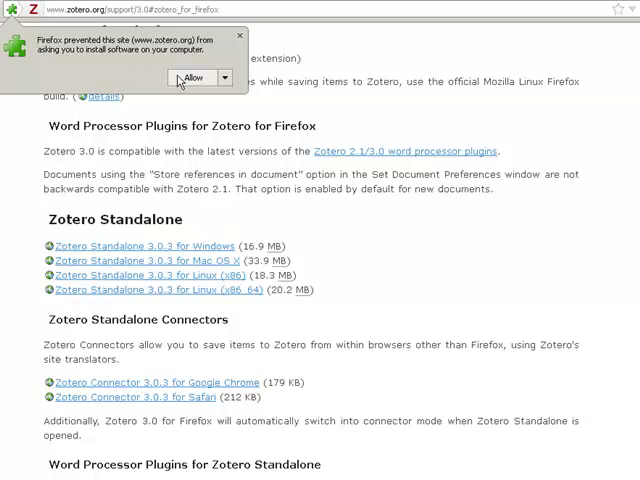
{"action": "left_click", "coordinate": [192, 78]}
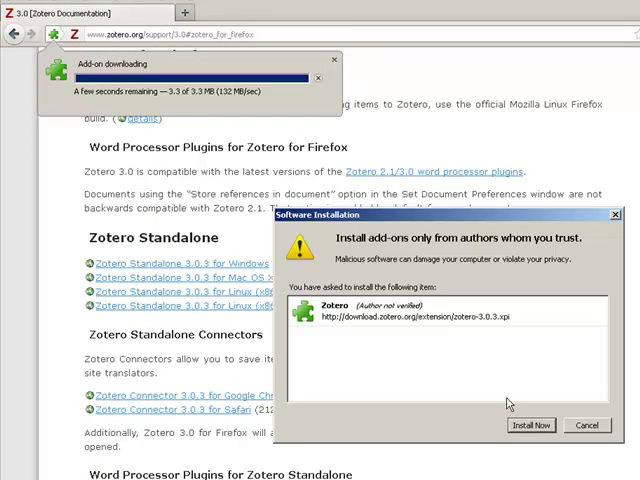
{"action": "left_click", "coordinate": [532, 424]}
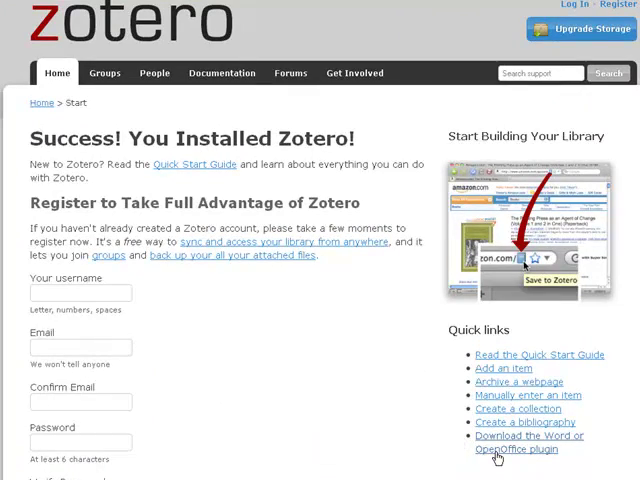
Reach the Zotero 2.1/3.0 word processor plugin installation instructions via the Word/OpenOffice plugin page.
{"action": "left_click", "coordinate": [530, 442]}
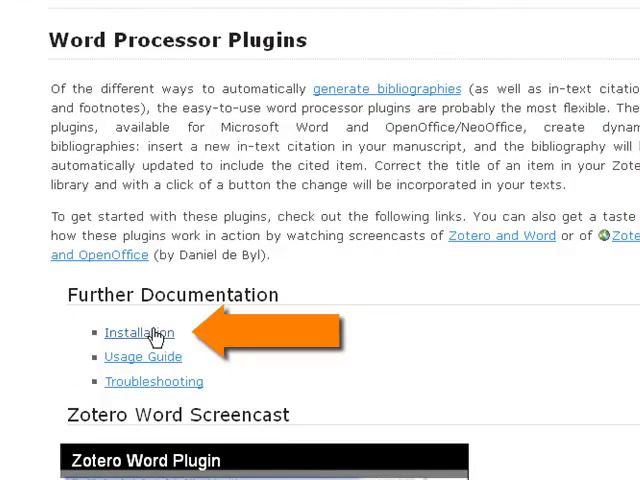
{"action": "left_click", "coordinate": [138, 332]}
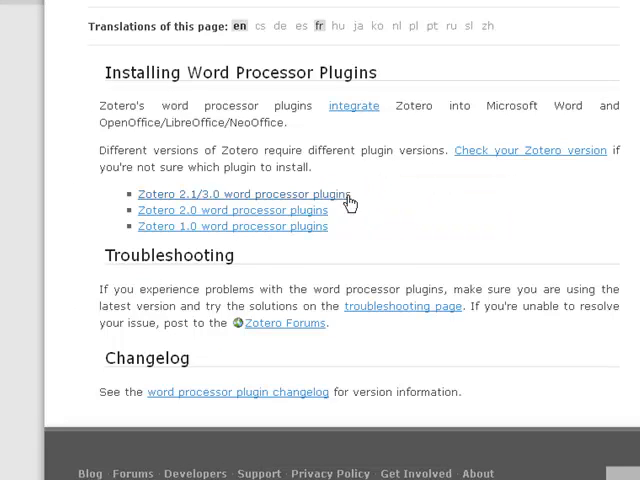
{"action": "scroll", "scroll_direction": "down", "scroll_amount": 3}
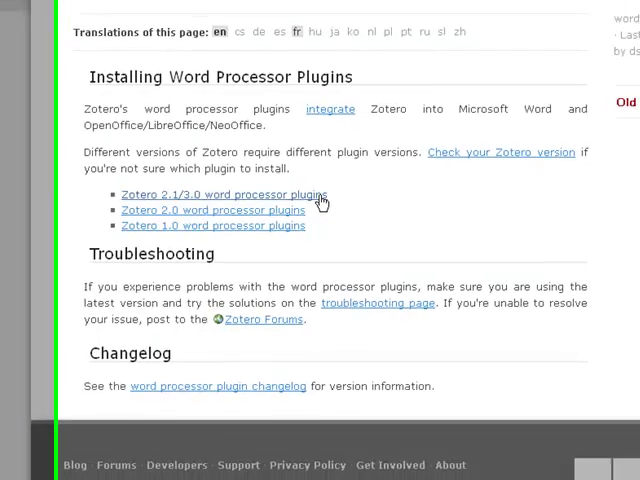
{"action": "left_click", "coordinate": [210, 194]}
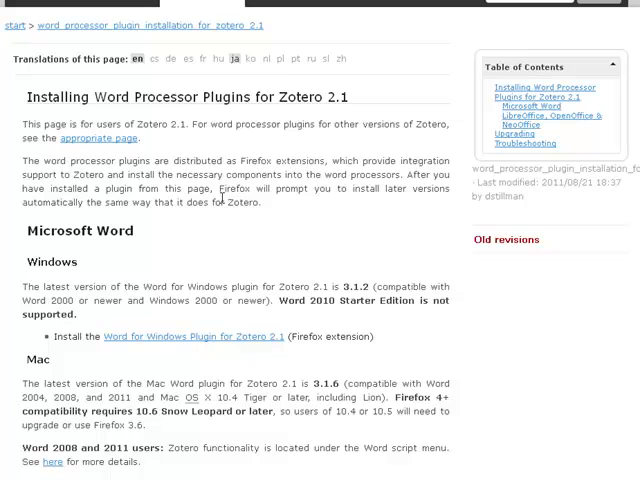
{"action": "mouse_move", "coordinate": [304, 186]}
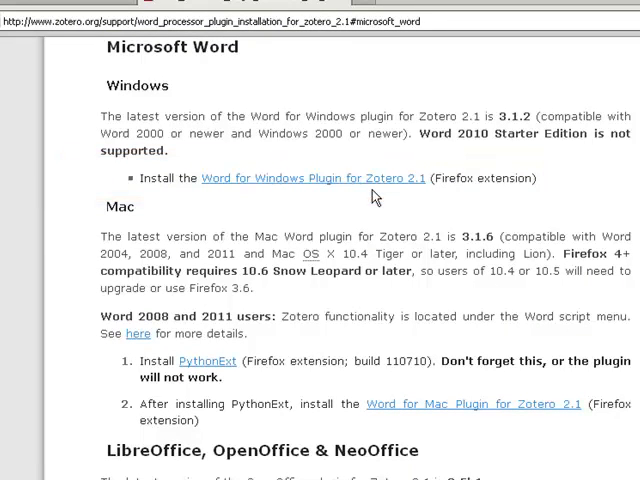
{"action": "mouse_move", "coordinate": [356, 420]}
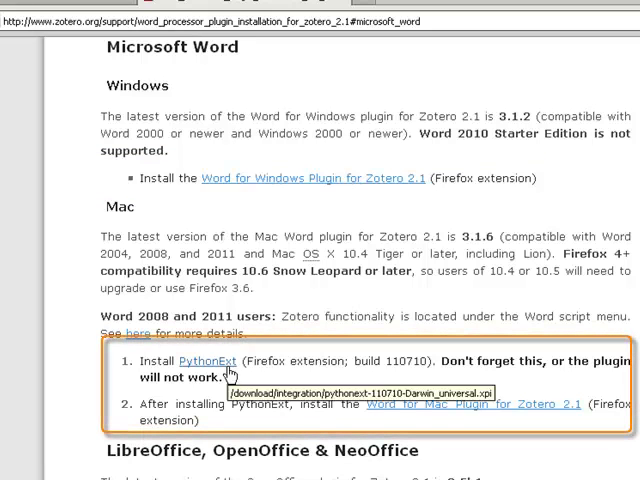
{"action": "mouse_move", "coordinate": [342, 424]}
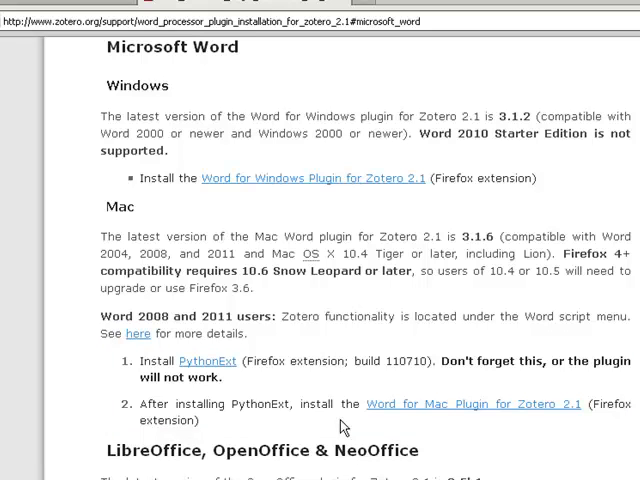
{"action": "mouse_move", "coordinate": [356, 202]}
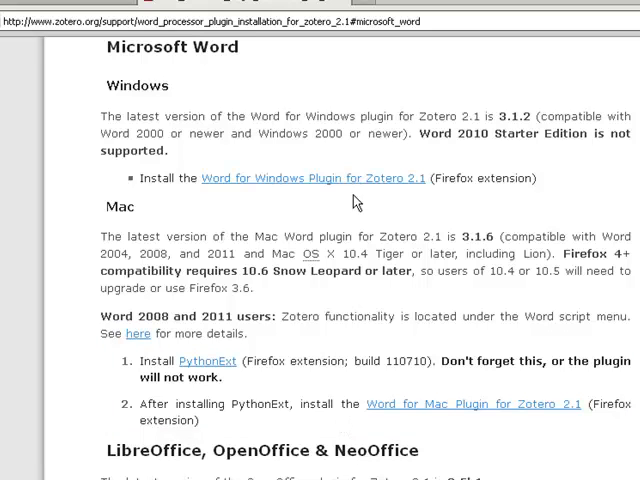
Install the Word for Windows Plugin for Zotero 2.1 and restart Firefox to finish.
{"action": "left_click", "coordinate": [312, 178]}
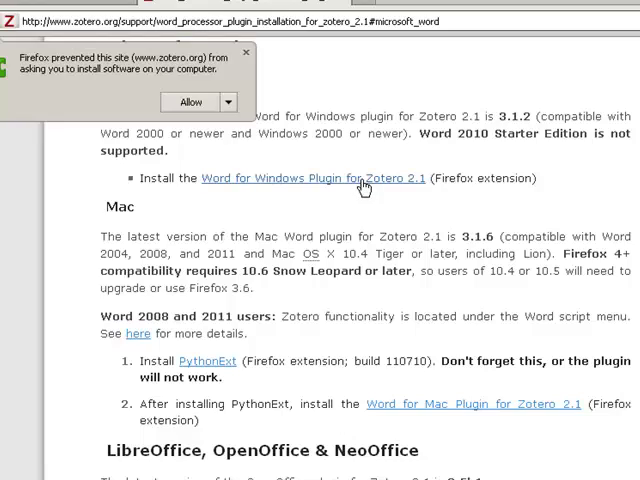
{"action": "left_click", "coordinate": [190, 100]}
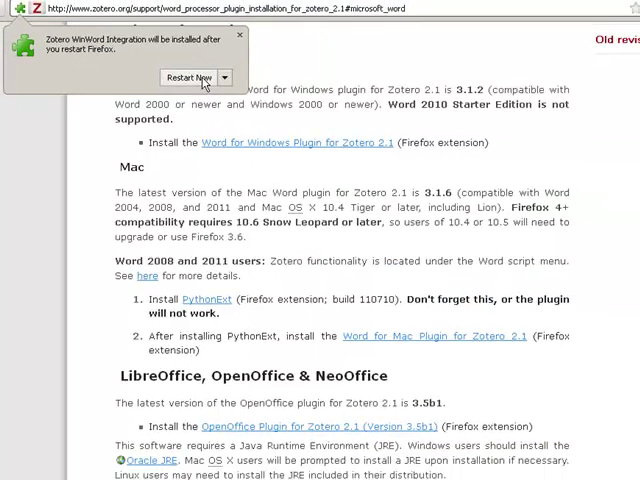
{"action": "left_click", "coordinate": [188, 76]}
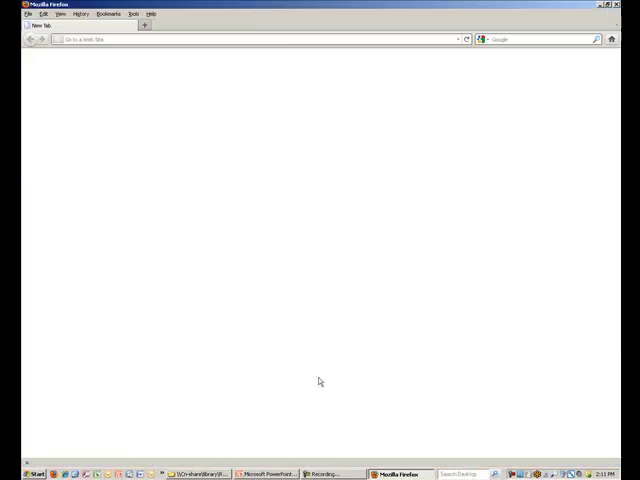